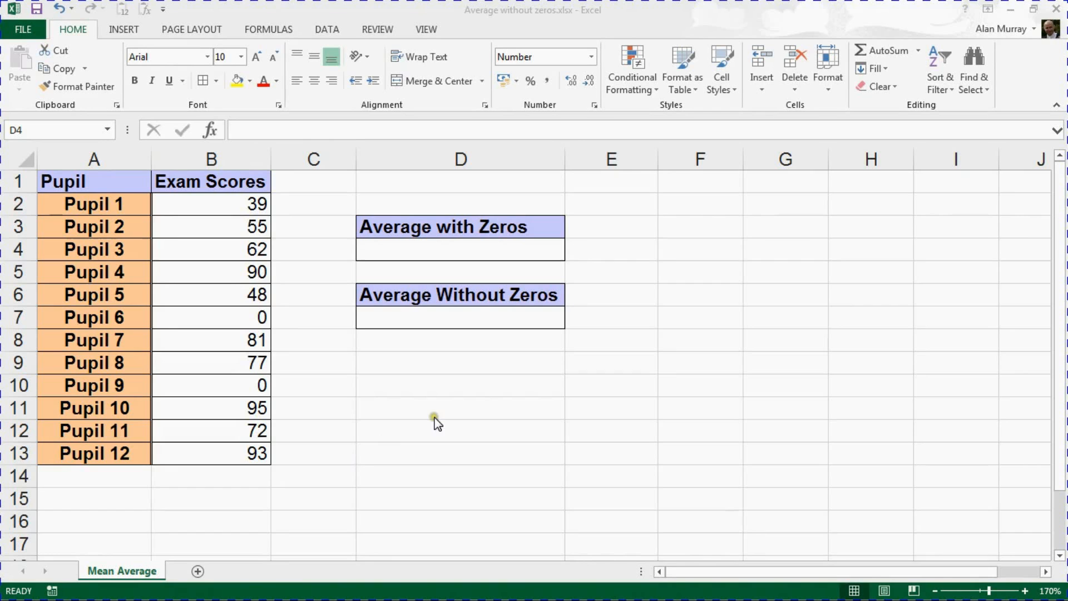
Start D4's Average with Zeros formula as =AVERAGE over the twelve exam scores, noting Pupil 6's zero
{"action": "left_click", "coordinate": [460, 249]}
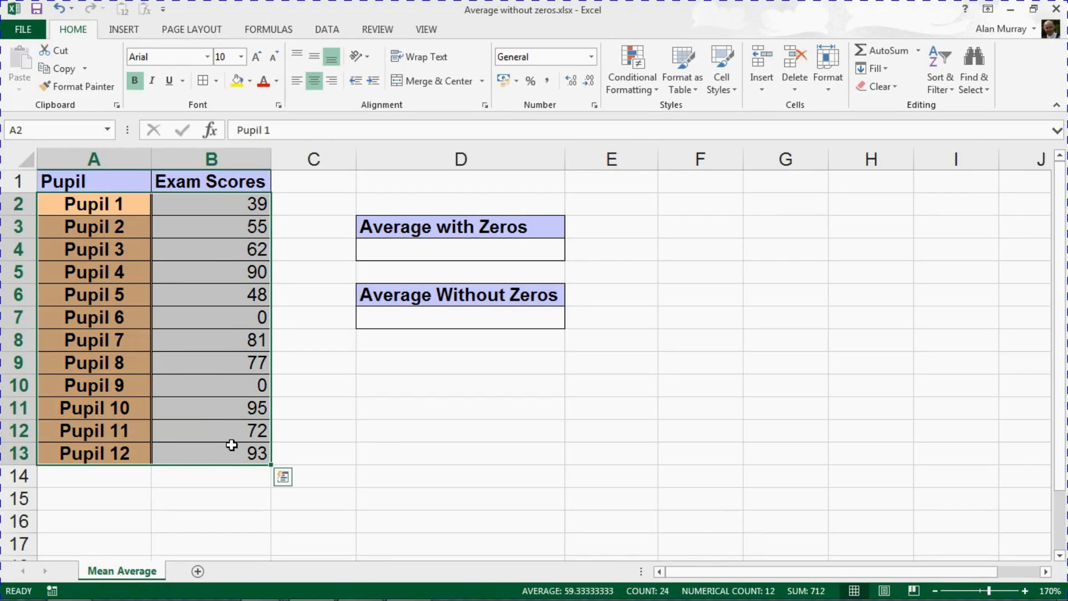
{"action": "left_click", "coordinate": [211, 317]}
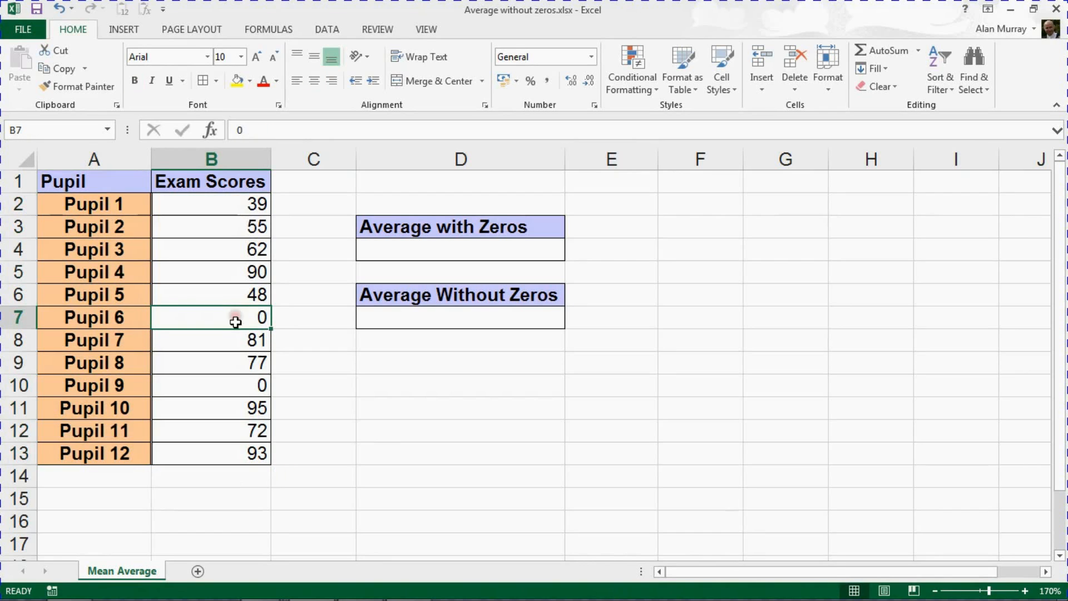
{"action": "mouse_move", "coordinate": [253, 385]}
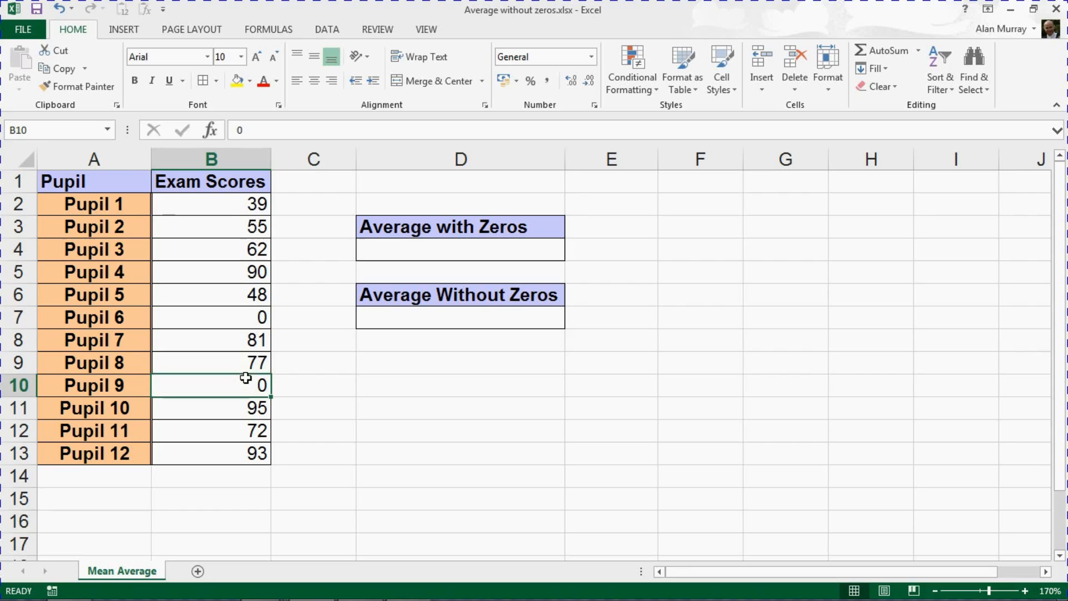
{"action": "left_click", "coordinate": [460, 250]}
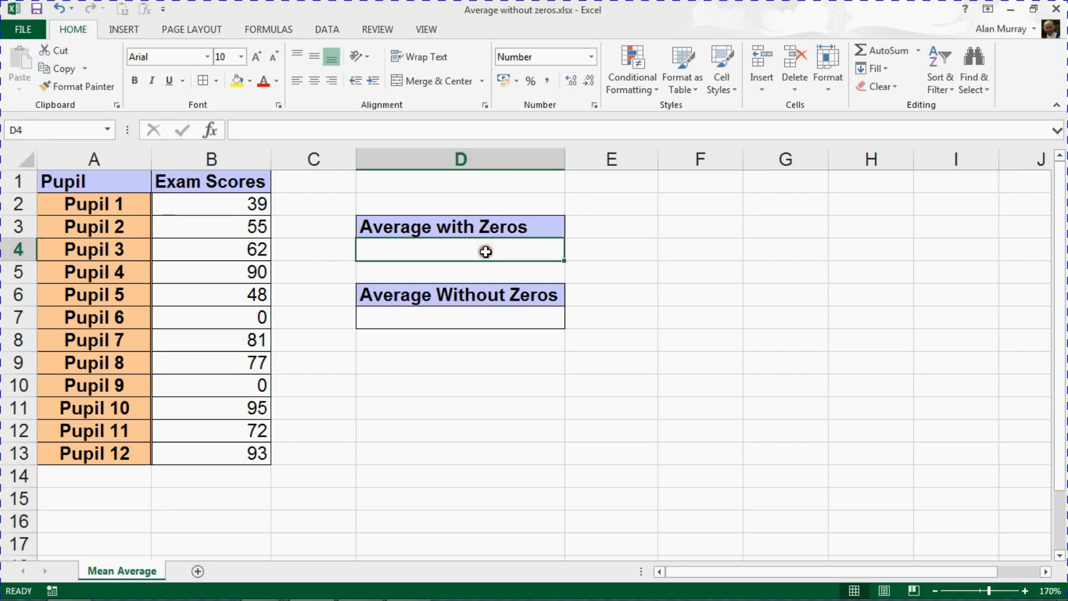
{"action": "mouse_move", "coordinate": [715, 378]}
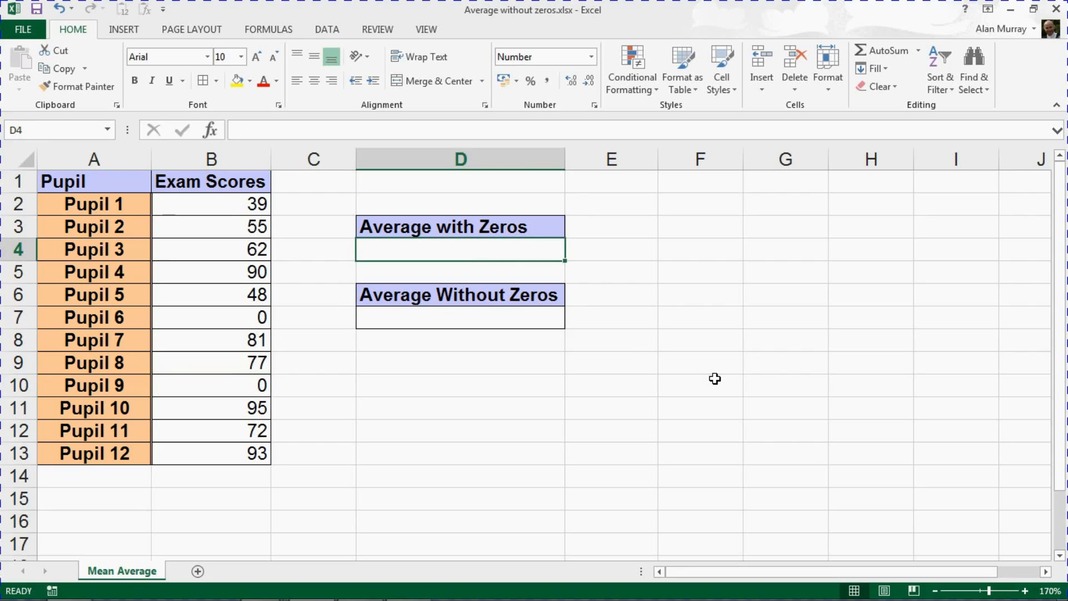
{"action": "type", "text": "="}
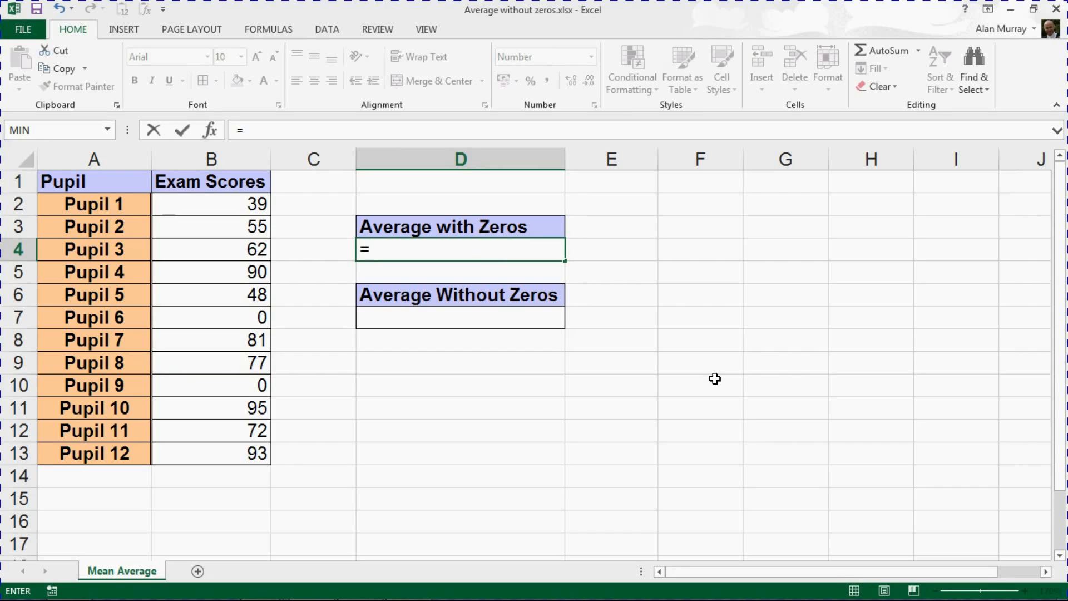
{"action": "type", "text": "ave"}
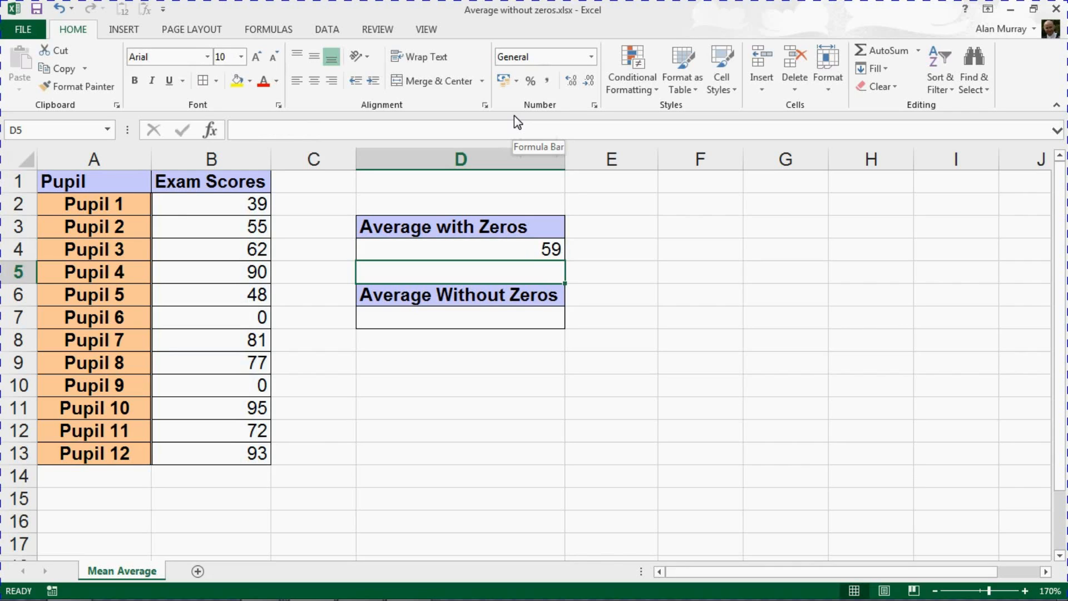
{"action": "left_click", "coordinate": [460, 249]}
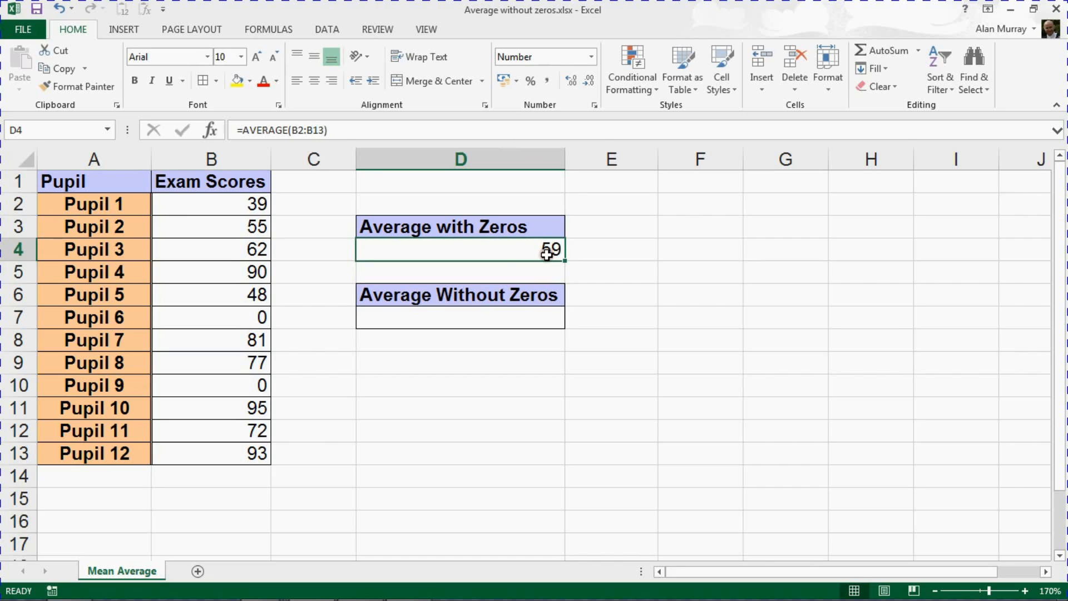
{"action": "mouse_move", "coordinate": [262, 384]}
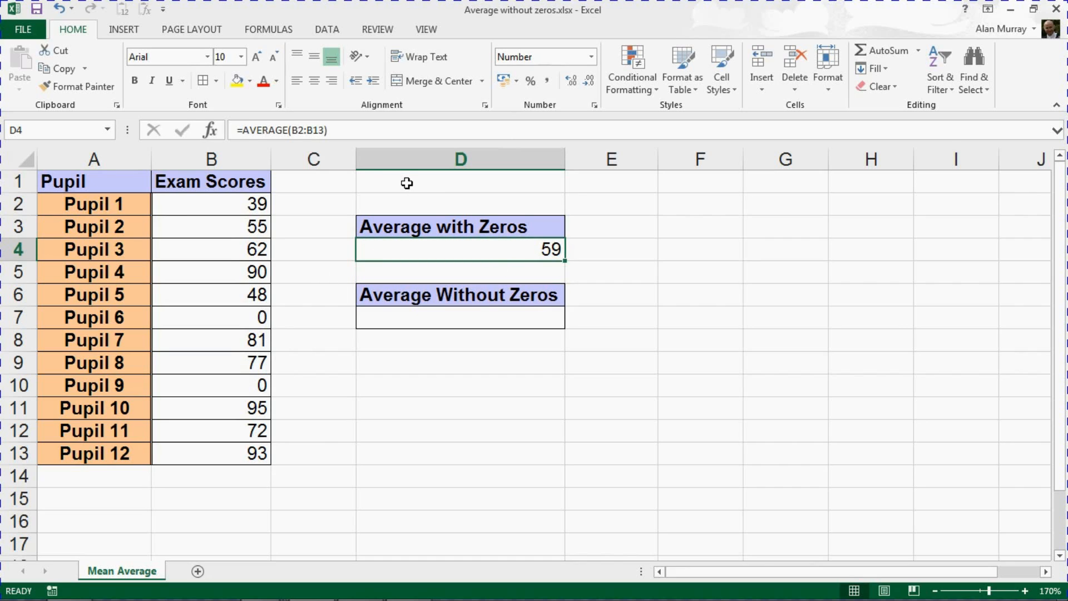
{"action": "mouse_move", "coordinate": [460, 102]}
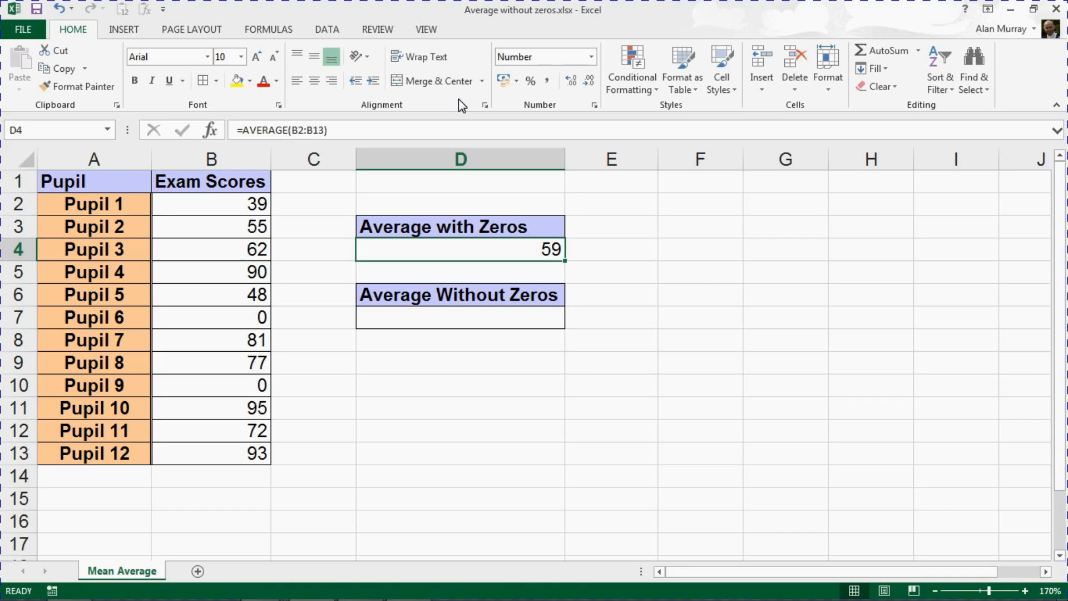
{"action": "mouse_move", "coordinate": [457, 326]}
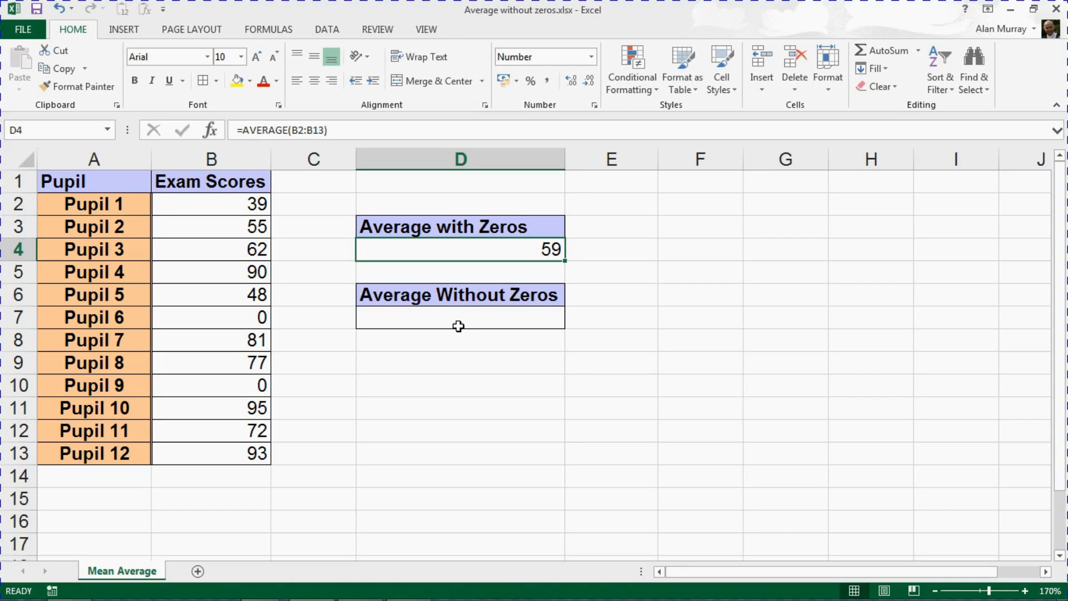
Enter =AVERAGEIF(B2:B13, in D7 with the exam scores as the range argument
{"action": "left_click", "coordinate": [459, 319]}
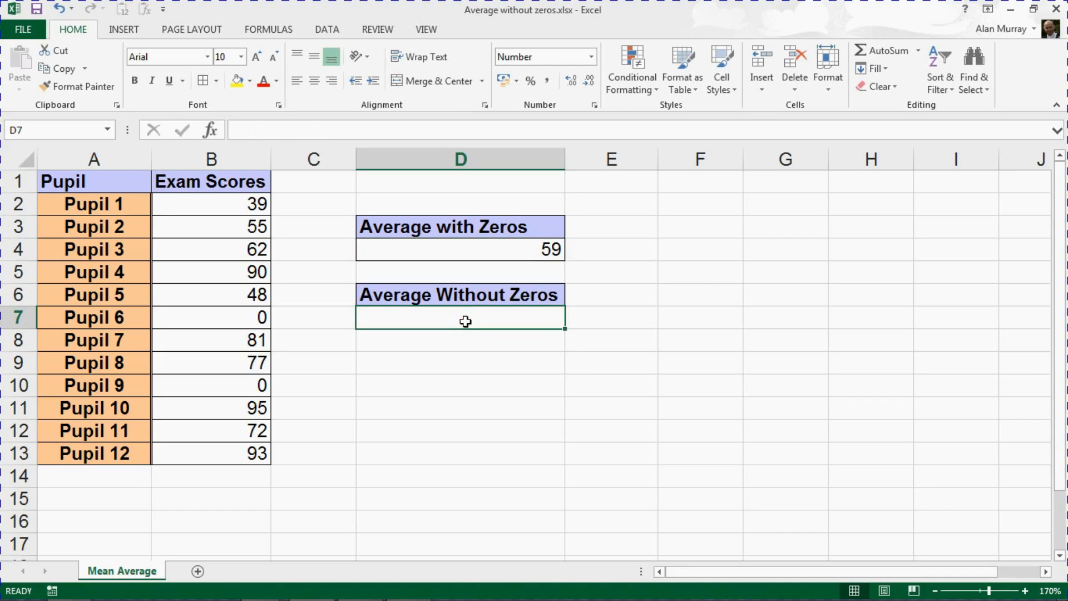
{"action": "type", "text": "=aver"}
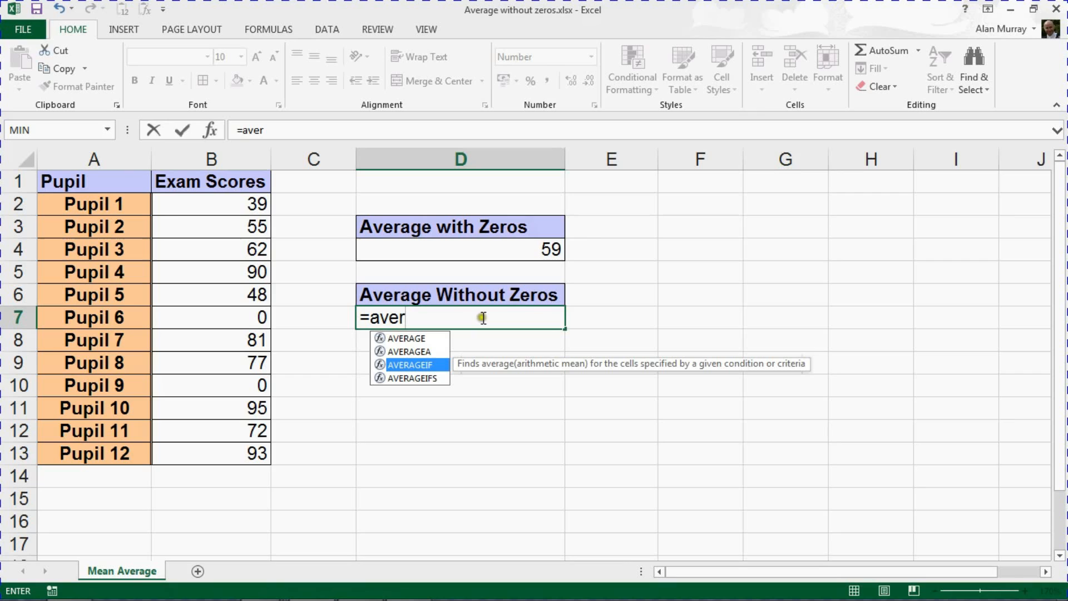
{"action": "mouse_move", "coordinate": [482, 318]}
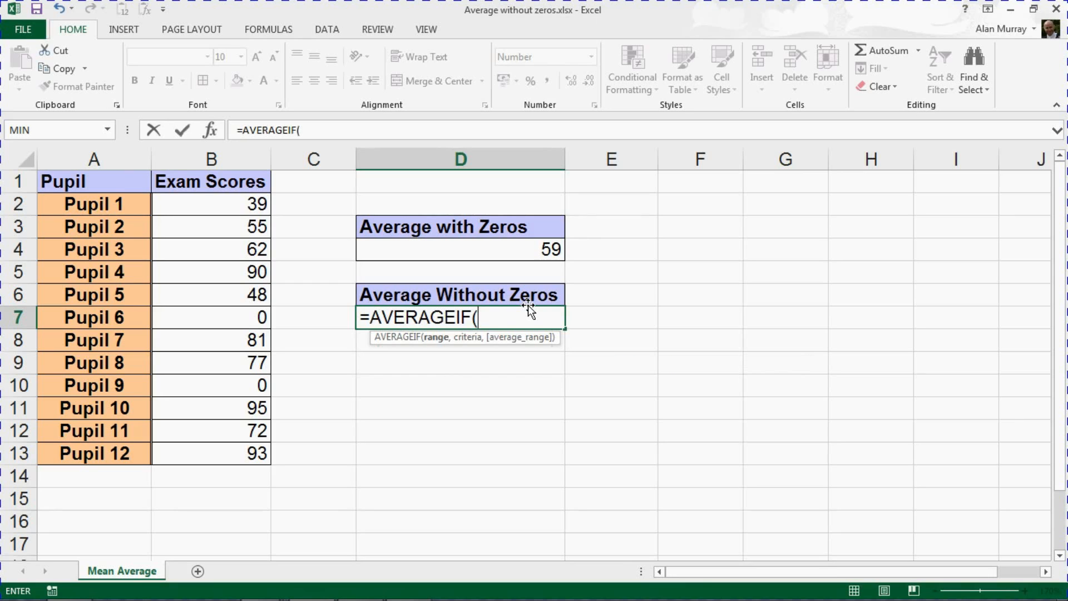
{"action": "mouse_move", "coordinate": [439, 344]}
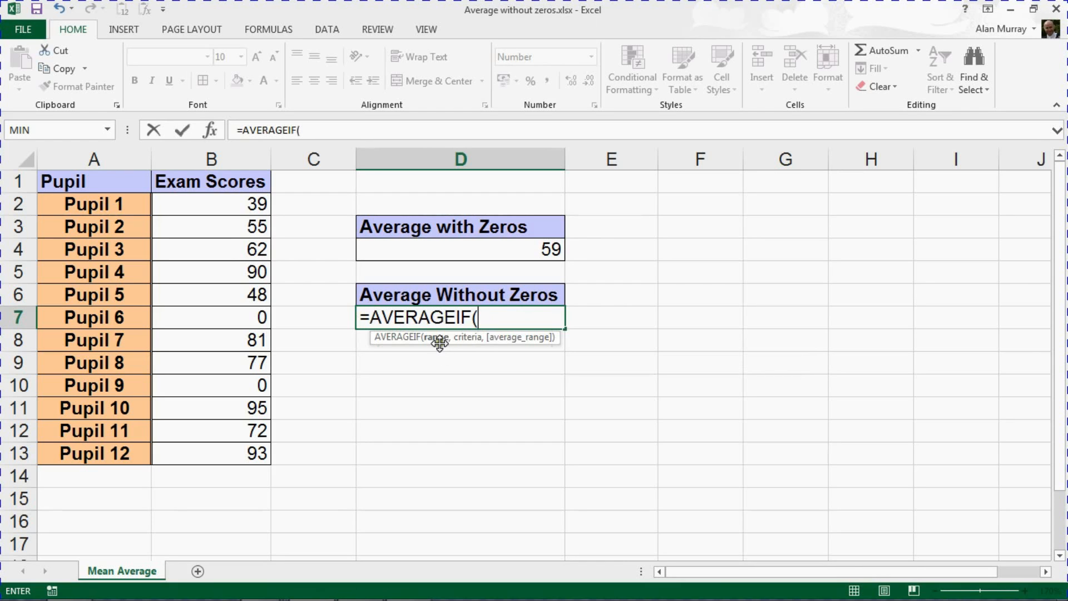
{"action": "left_click_drag", "start_coordinate": [211, 203], "coordinate": [211, 408]}
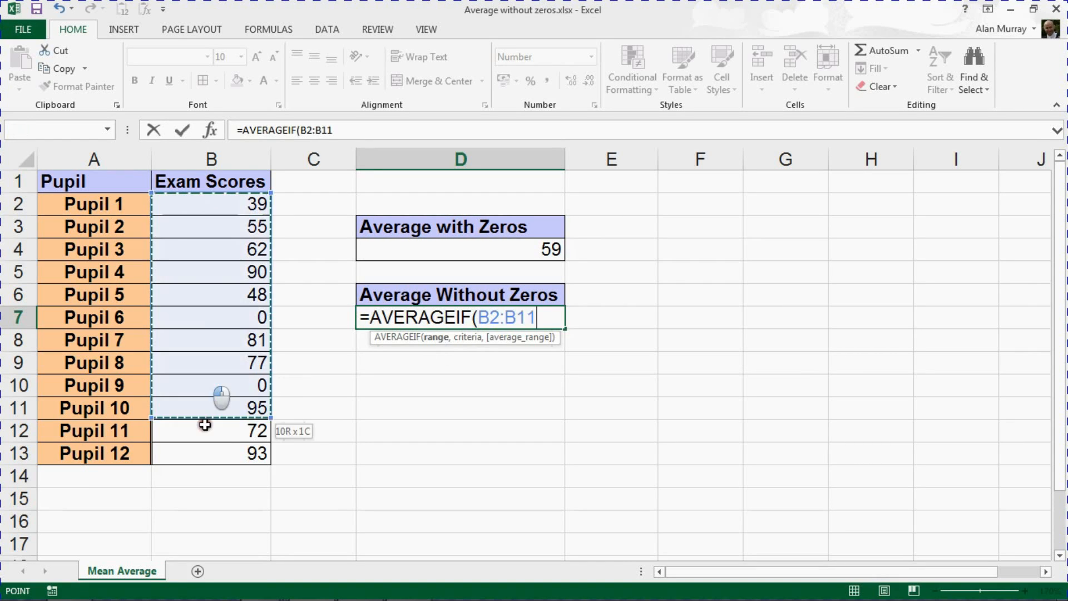
{"action": "left_click_drag", "start_coordinate": [221, 395], "coordinate": [221, 453]}
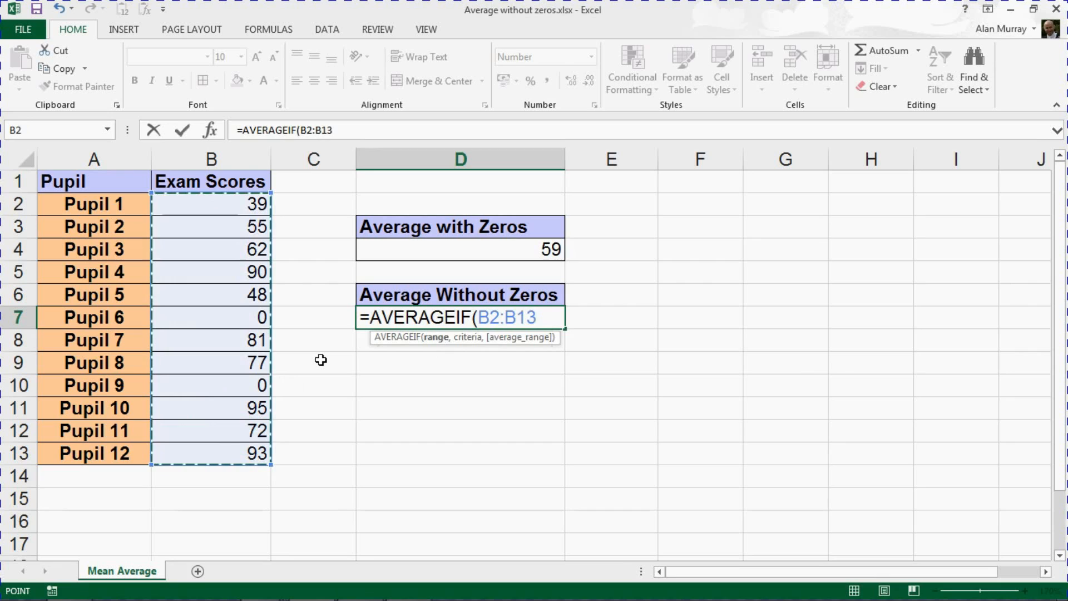
{"action": "type", "text": ","}
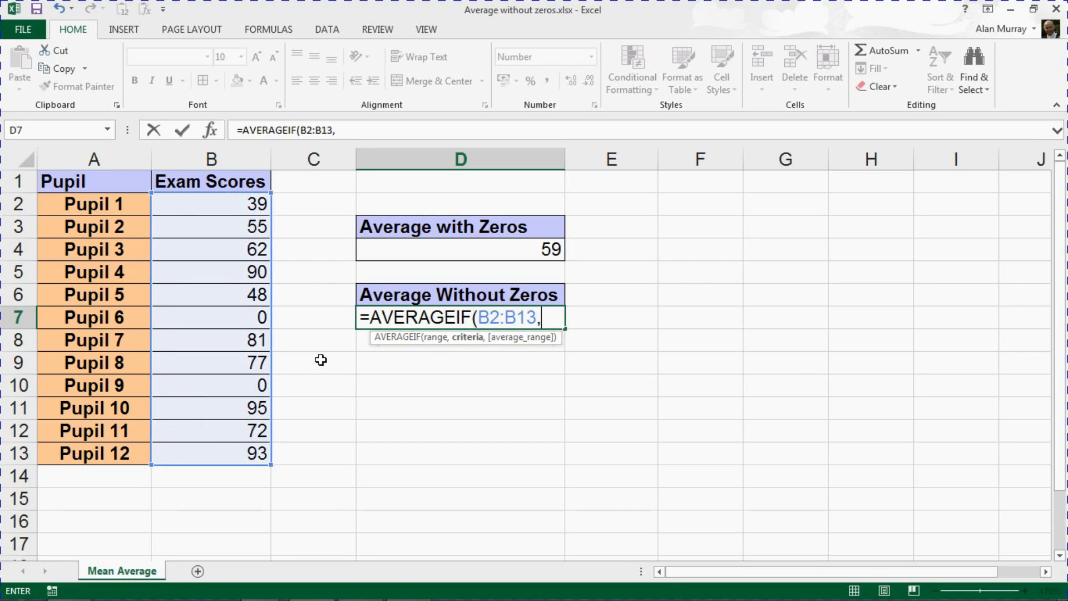
{"action": "mouse_move", "coordinate": [345, 341]}
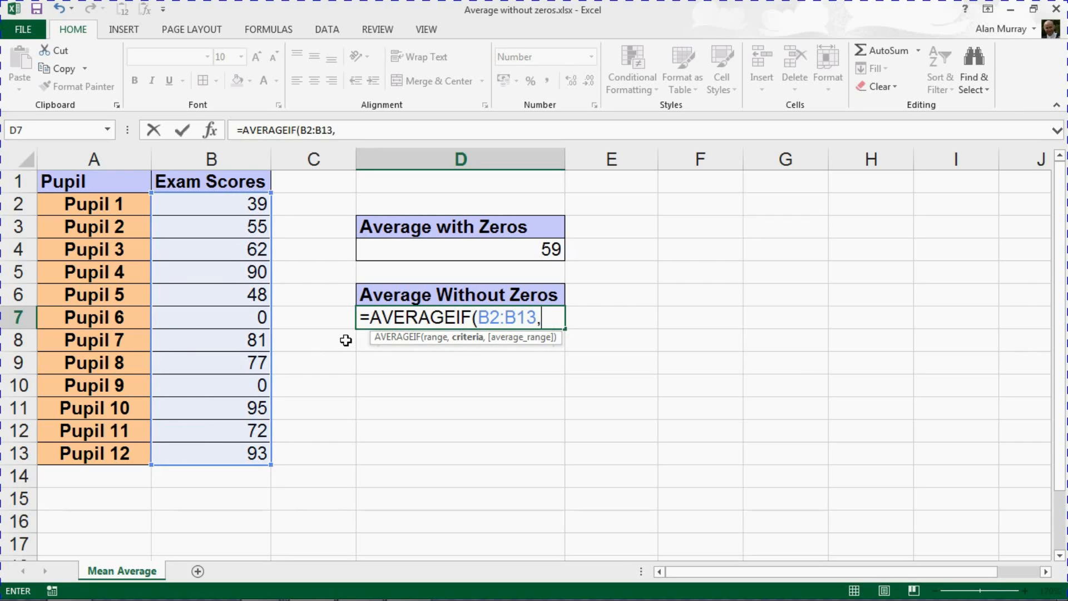
Add the ">0" criteria so D7 reads =AVERAGEIF(B2:B13,">0"
{"action": "type", "text": "\""}
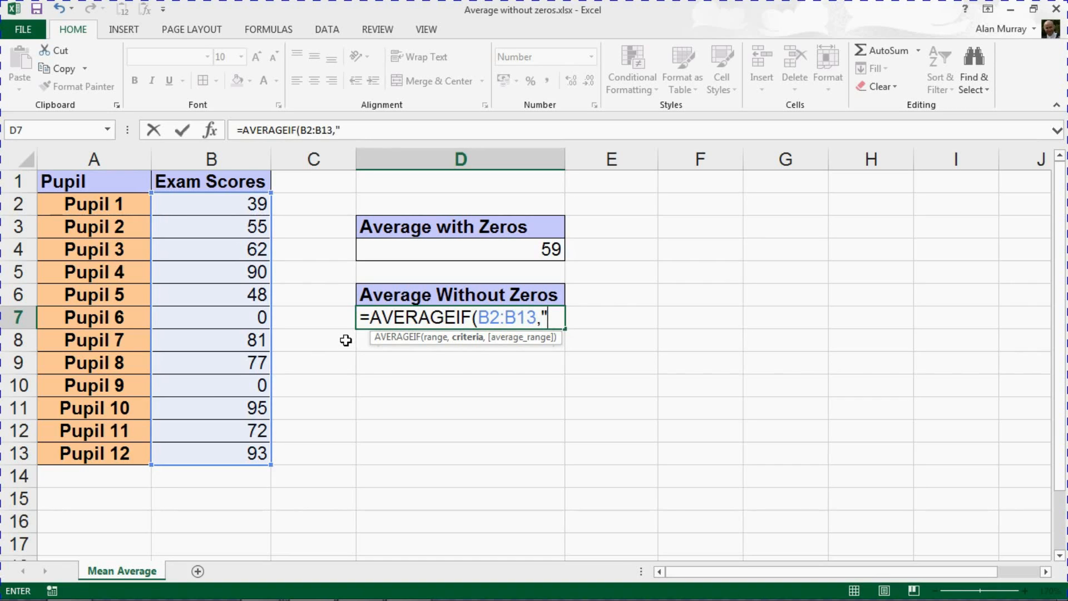
{"action": "type", "text": ">0"}
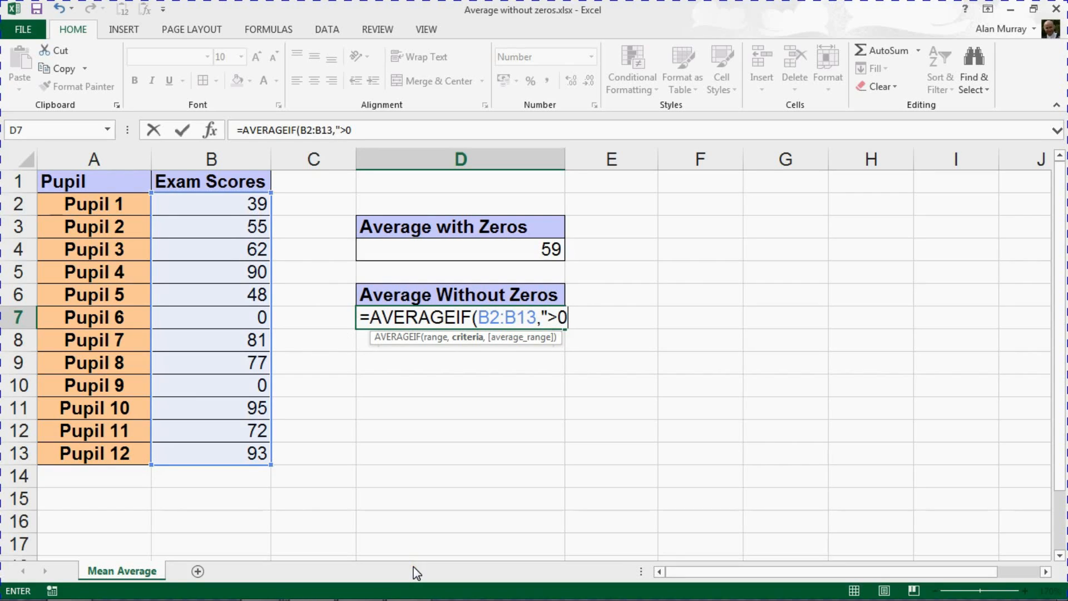
{"action": "type", "text": "\""}
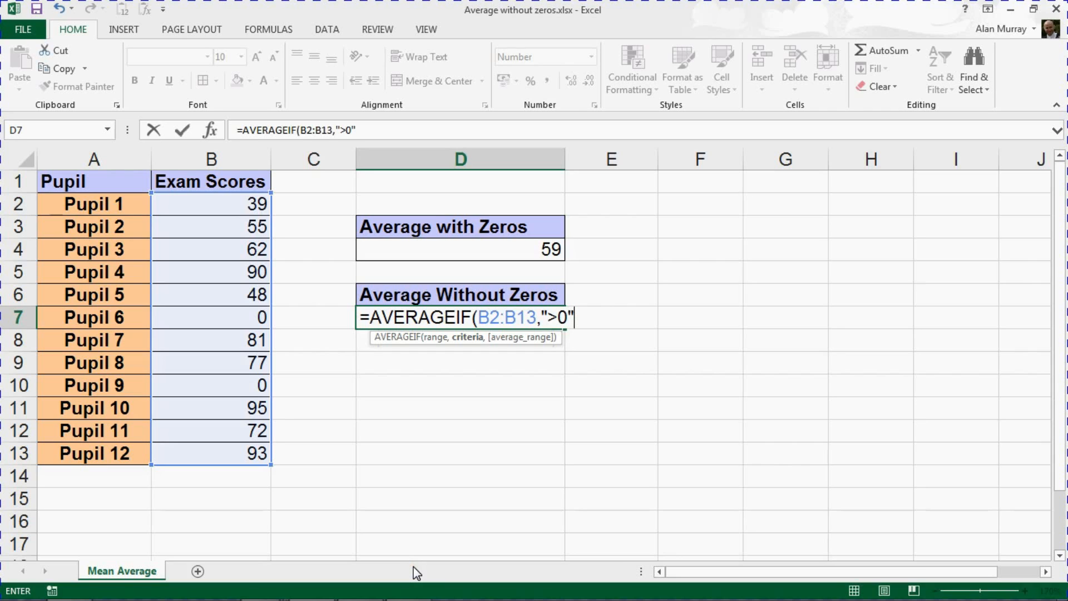
{"action": "mouse_move", "coordinate": [542, 368]}
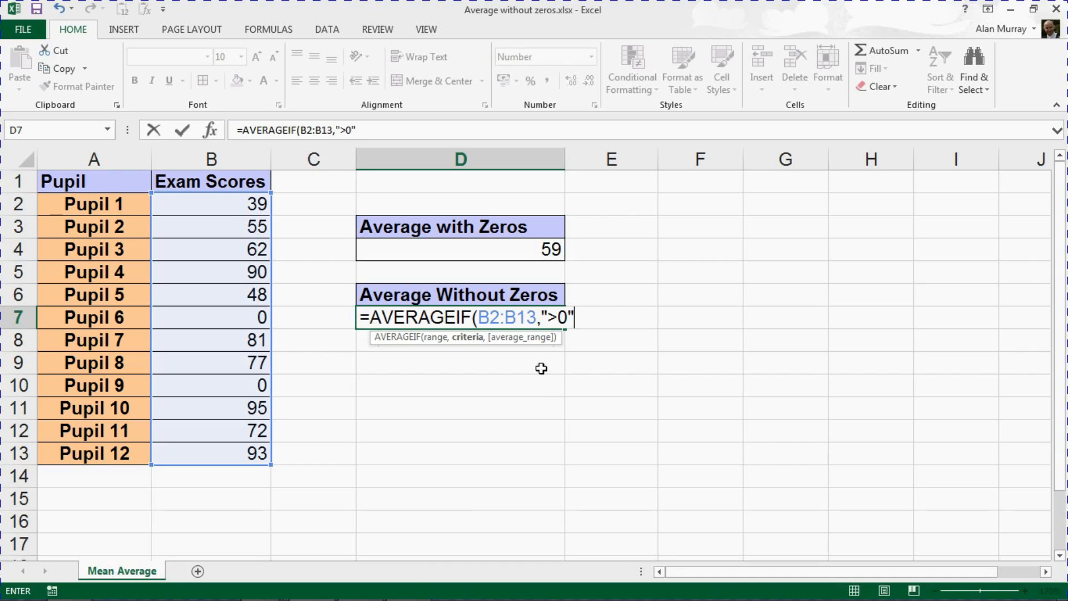
{"action": "mouse_move", "coordinate": [534, 346]}
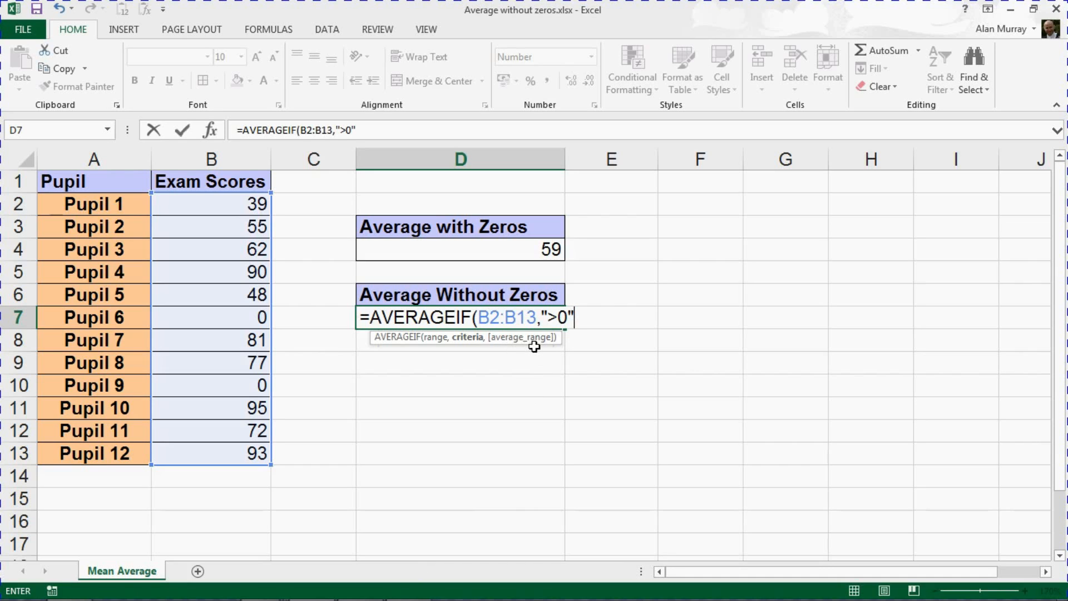
{"action": "mouse_move", "coordinate": [515, 346]}
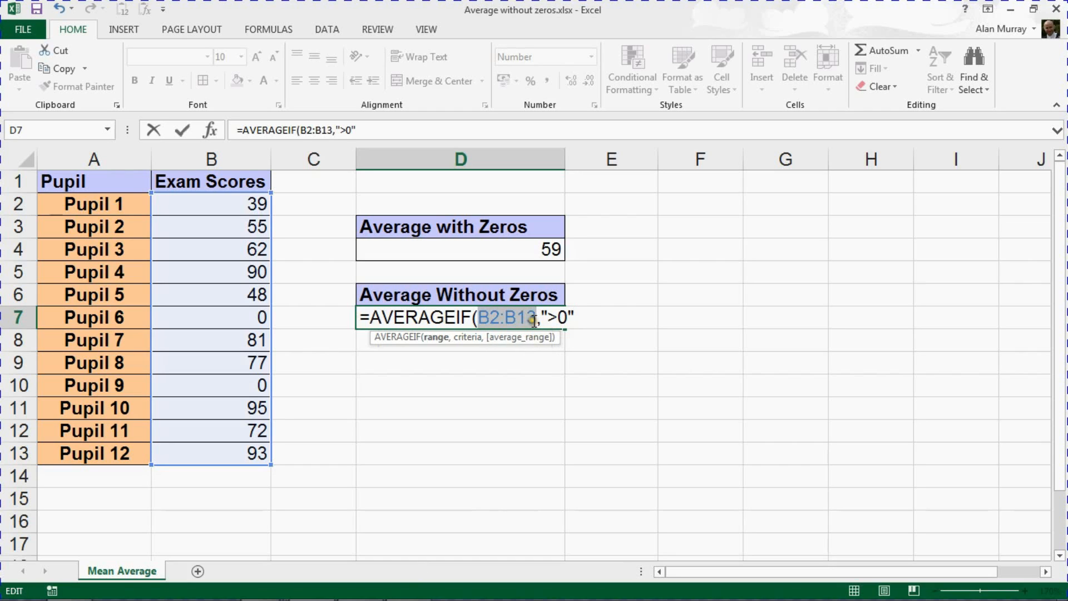
{"action": "mouse_move", "coordinate": [523, 339]}
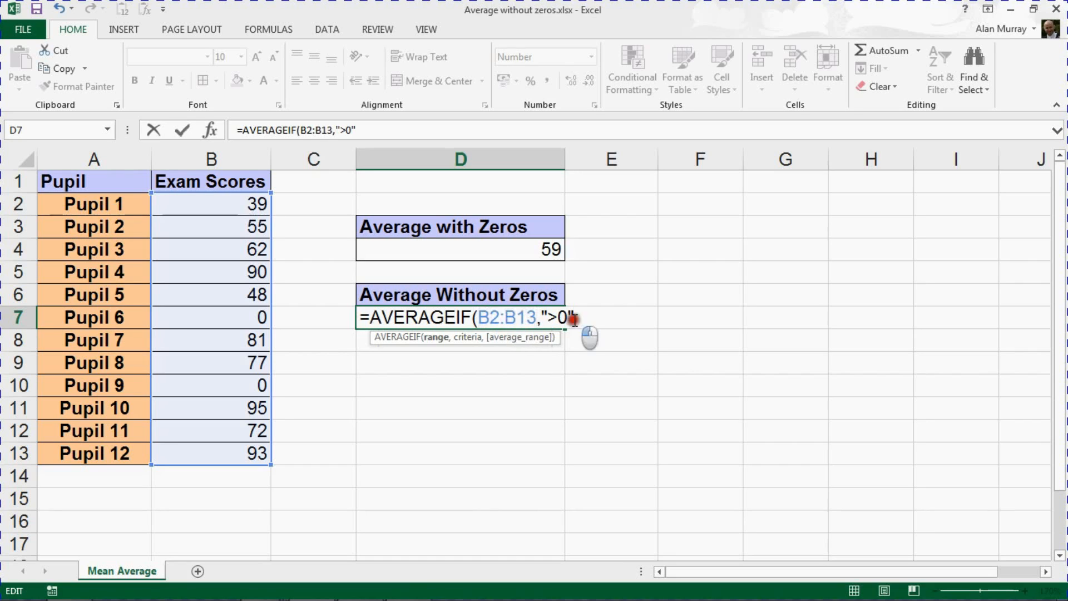
{"action": "mouse_move", "coordinate": [554, 385]}
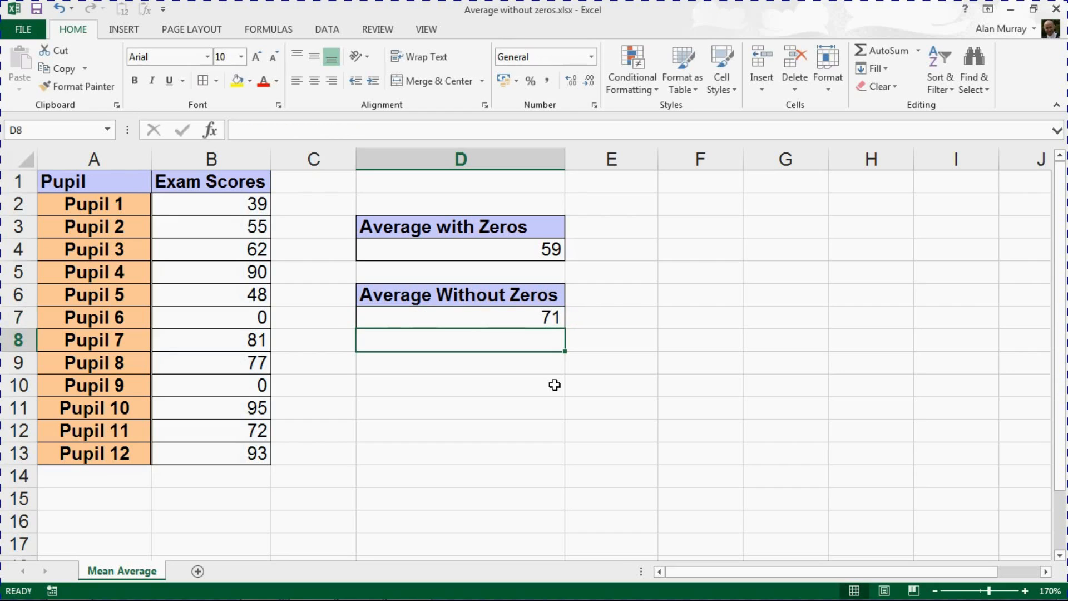
Inspect D4's AVERAGE formula (59) and reopen D7's AVERAGEIF formula (71) for editing
{"action": "left_click", "coordinate": [460, 317]}
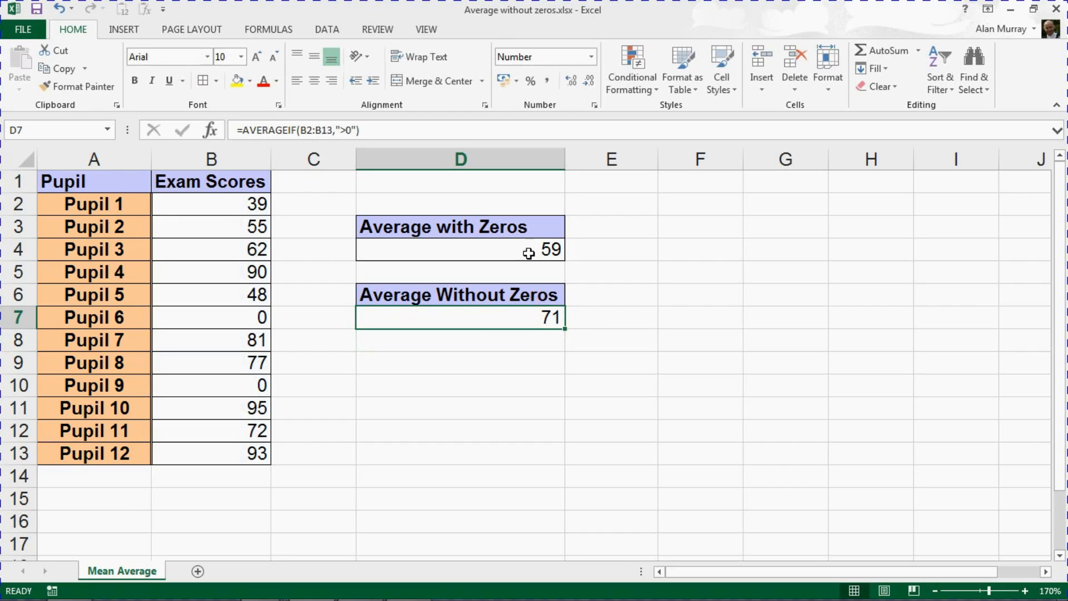
{"action": "left_click", "coordinate": [459, 249]}
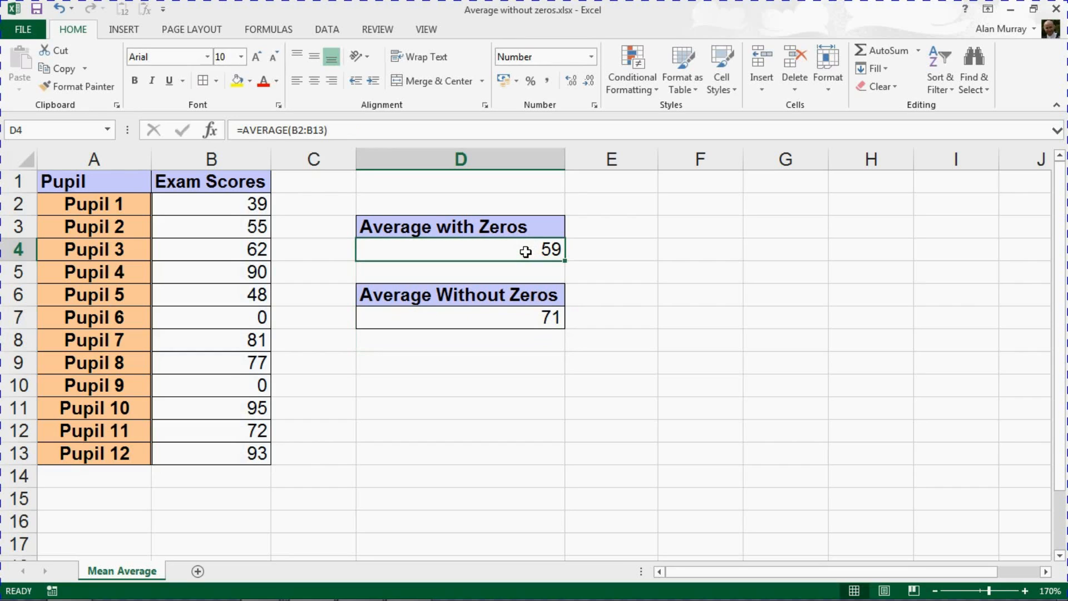
{"action": "double_click", "coordinate": [460, 249]}
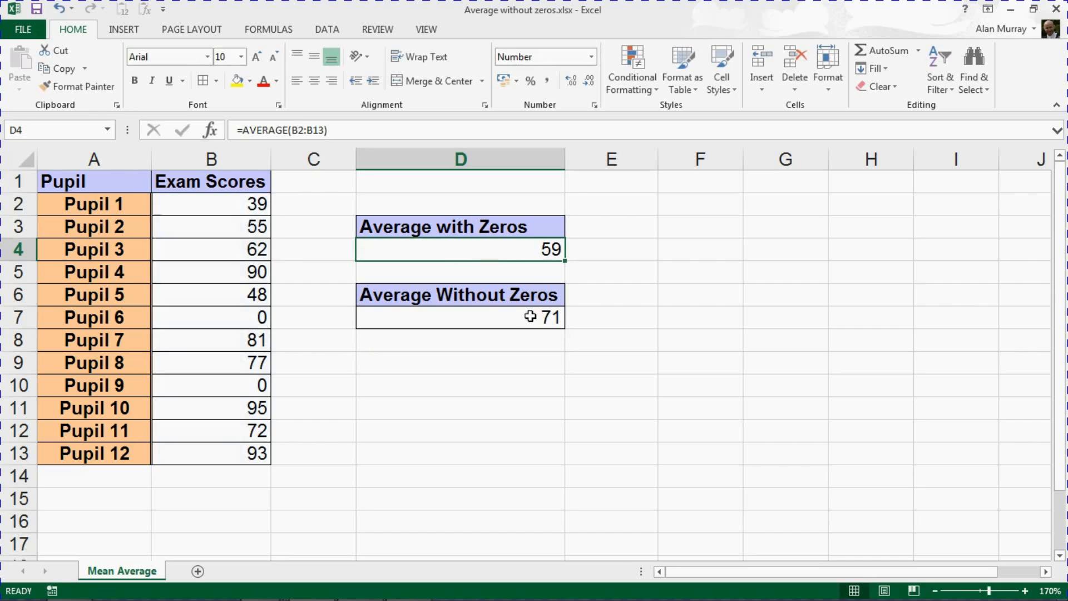
{"action": "left_click", "coordinate": [460, 317]}
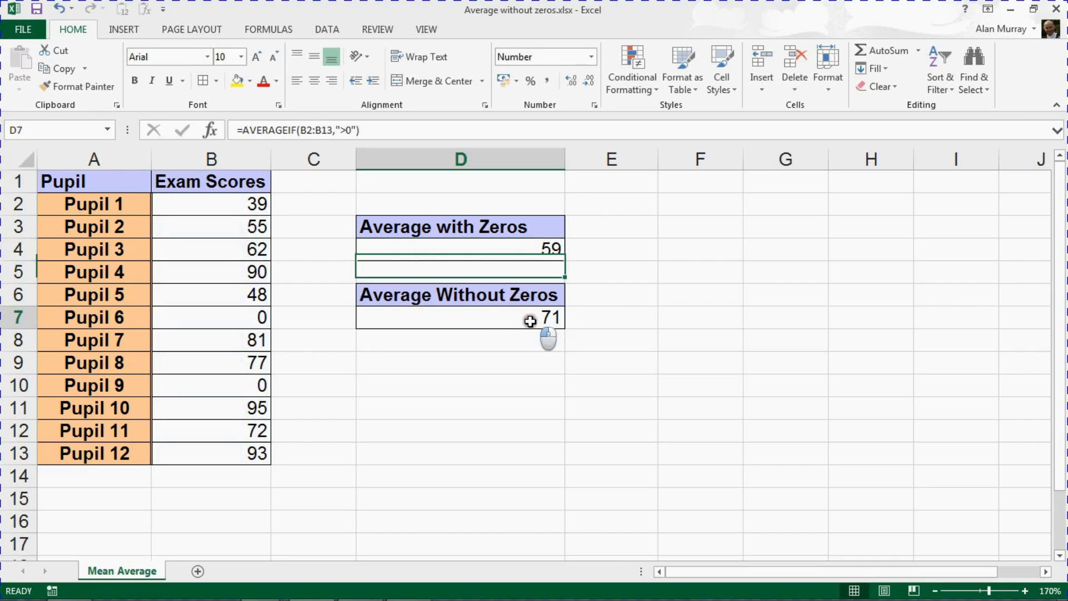
{"action": "double_click", "coordinate": [461, 318]}
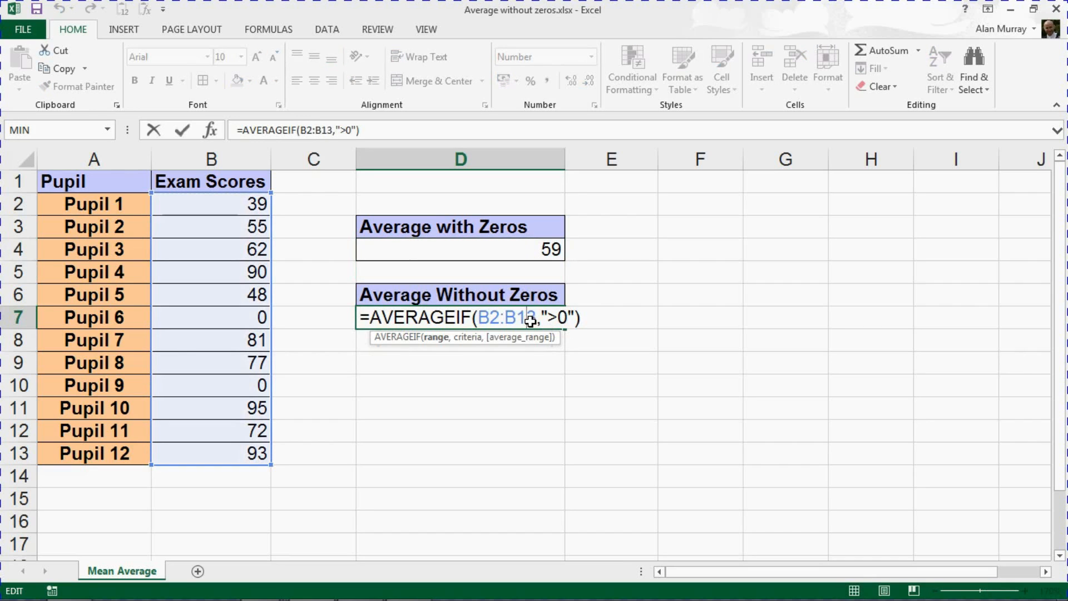